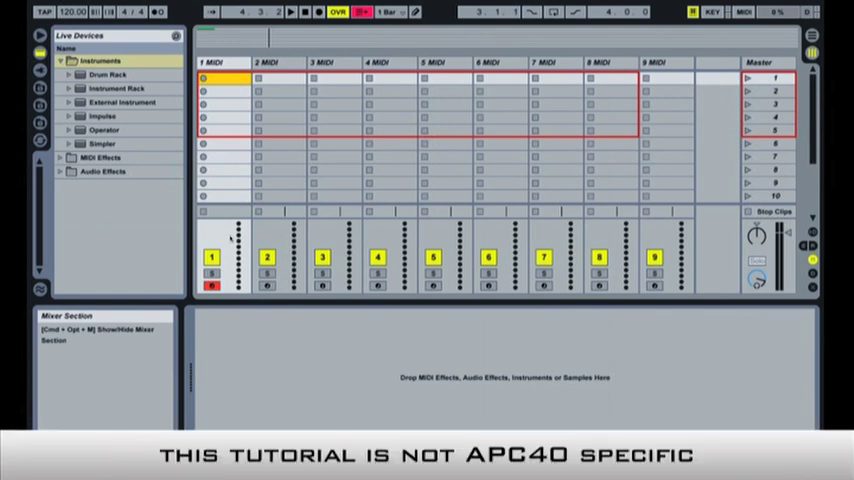
Step: Load an Instrument Rack on track 1, name it Kicks, and pick the Kick-808 Classic preset
left_click(112, 88)
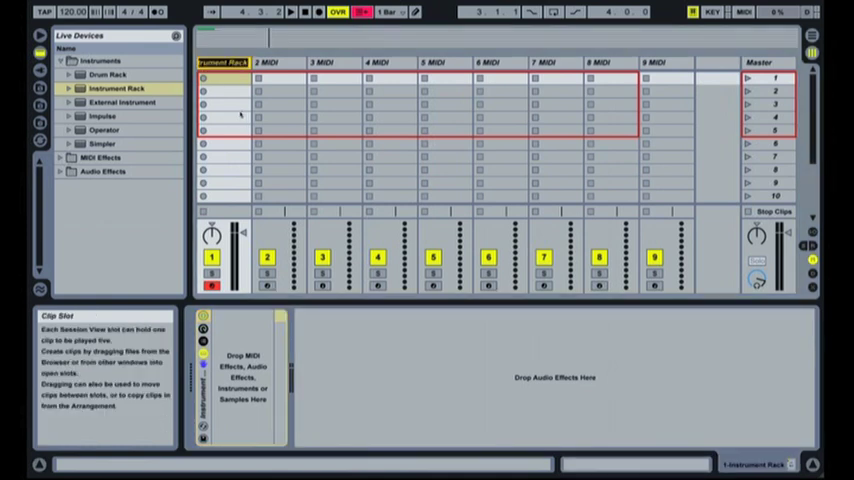
type("Kicks")
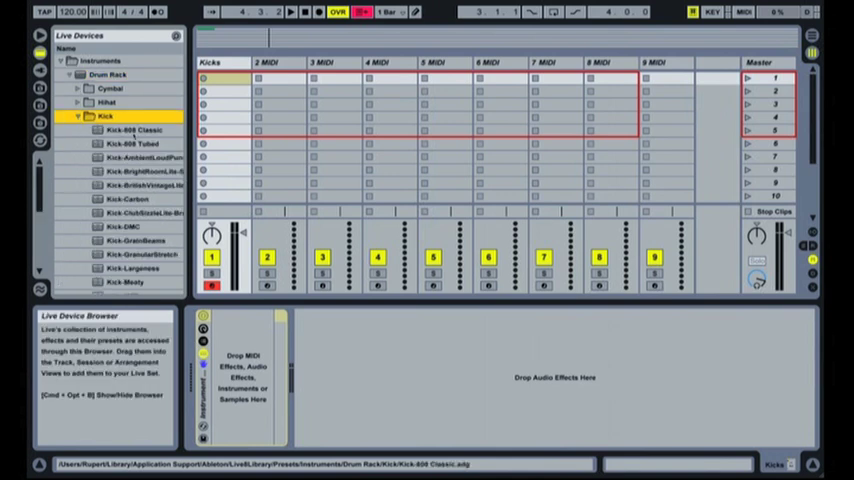
left_click(130, 116)
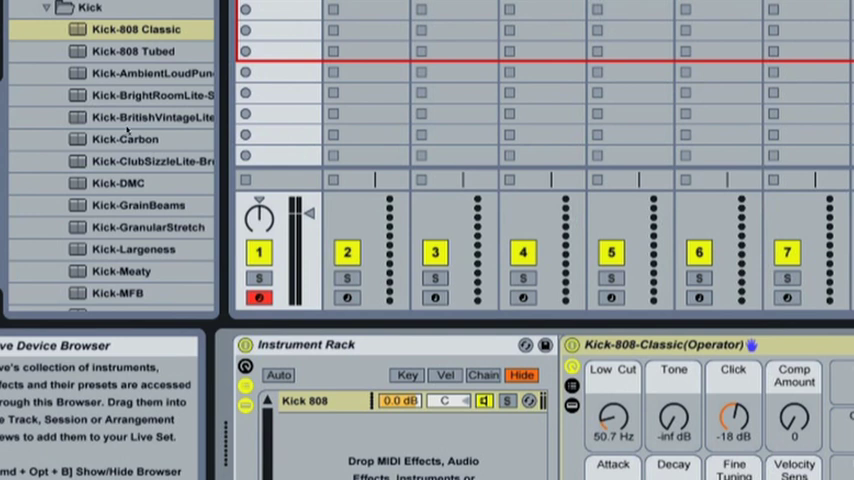
Step: Add the Kick-DMC preset to the rack as another kick chain
left_click(118, 183)
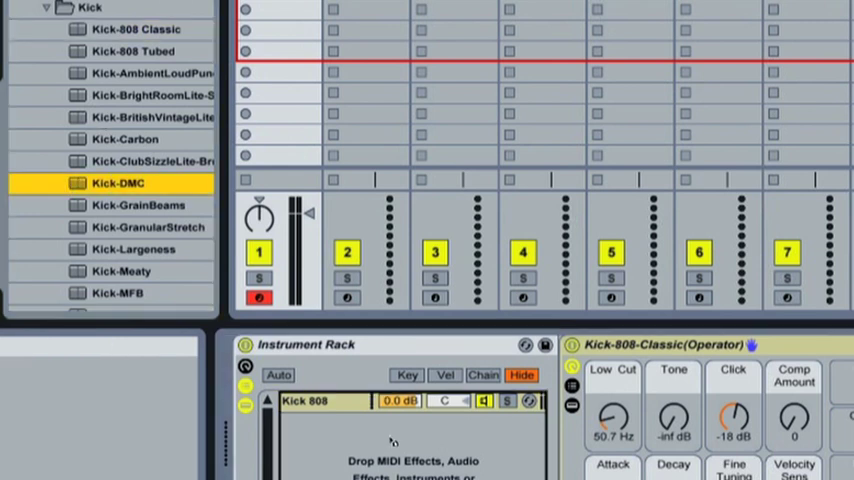
double_click(119, 183)
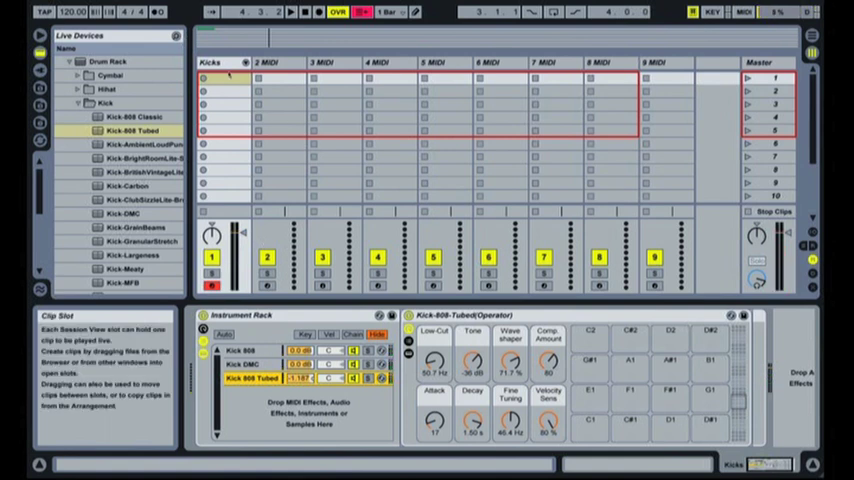
Step: Insert an empty MIDI clip into the Kicks track's first clip slot
right_click(222, 75)
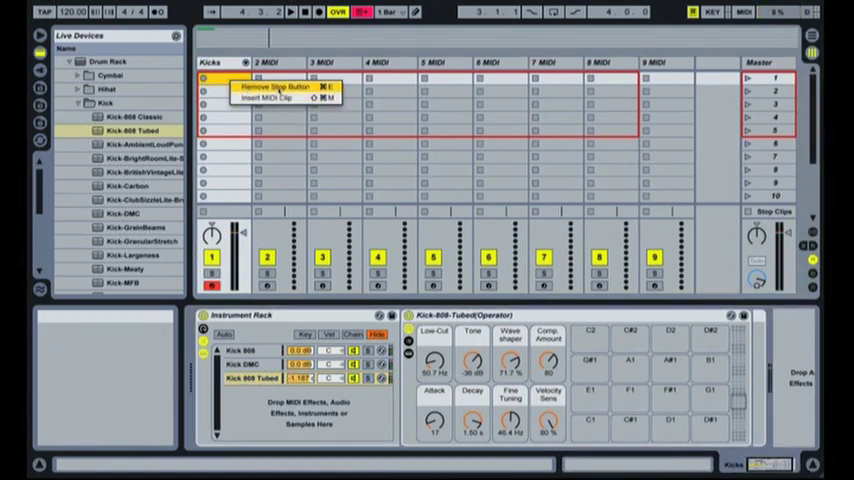
left_click(262, 98)
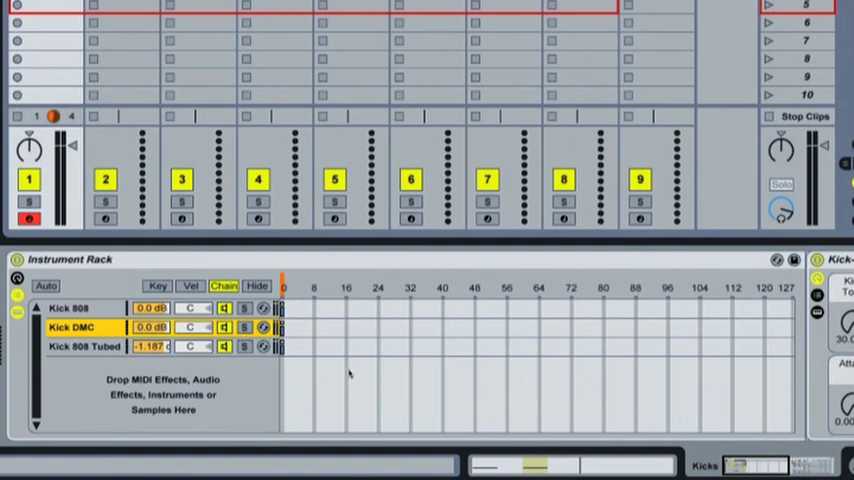
mouse_move(363, 333)
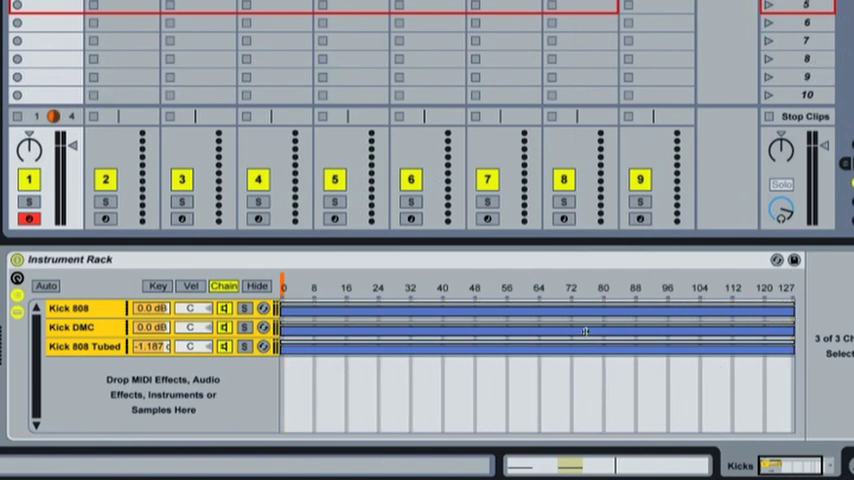
Step: Distribute the three kick chains' selector ranges equally across 0–127
right_click(585, 330)
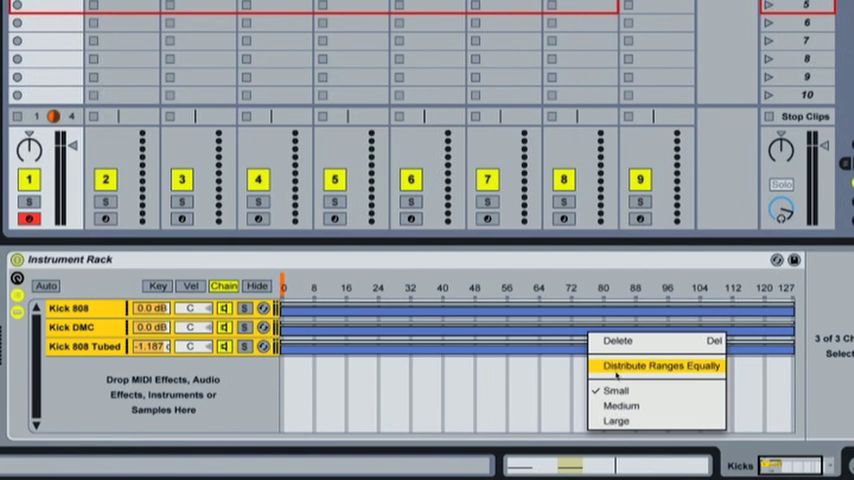
left_click(655, 366)
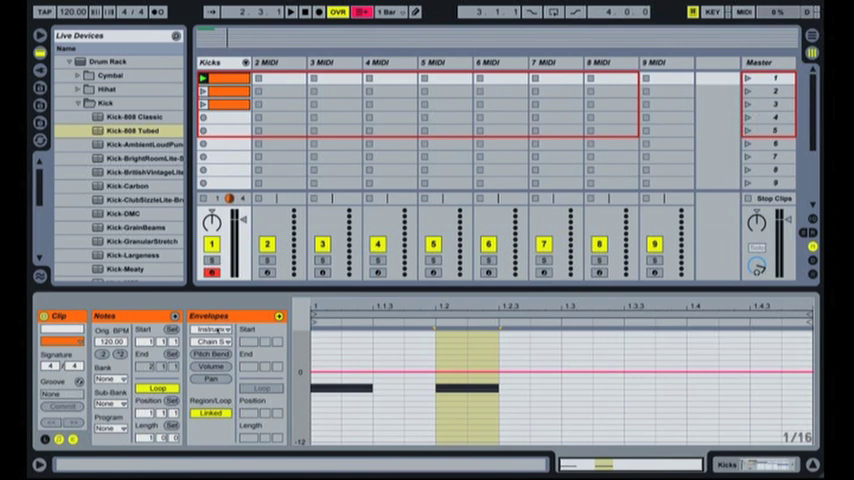
Step: Set the clip envelope to control the Instrument Rack's Chain Selector
left_click(218, 330)
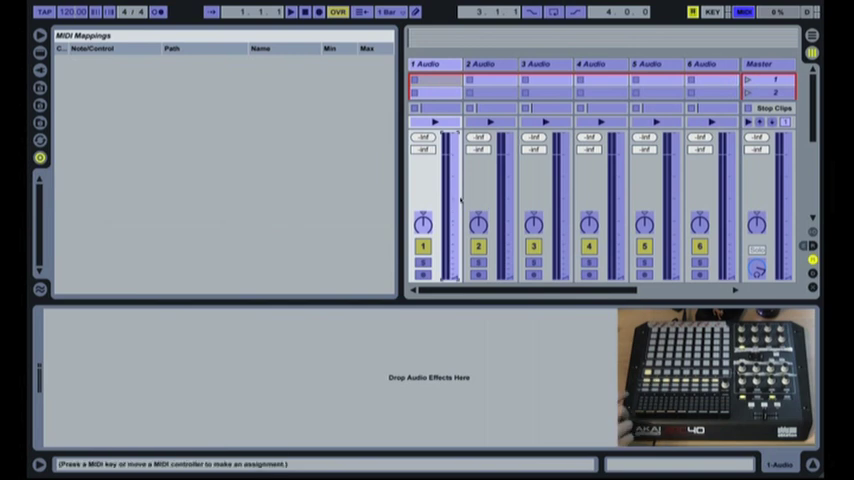
Step: Select track 1's volume fader in MIDI Map mode for CC 7 assignment
left_click(433, 205)
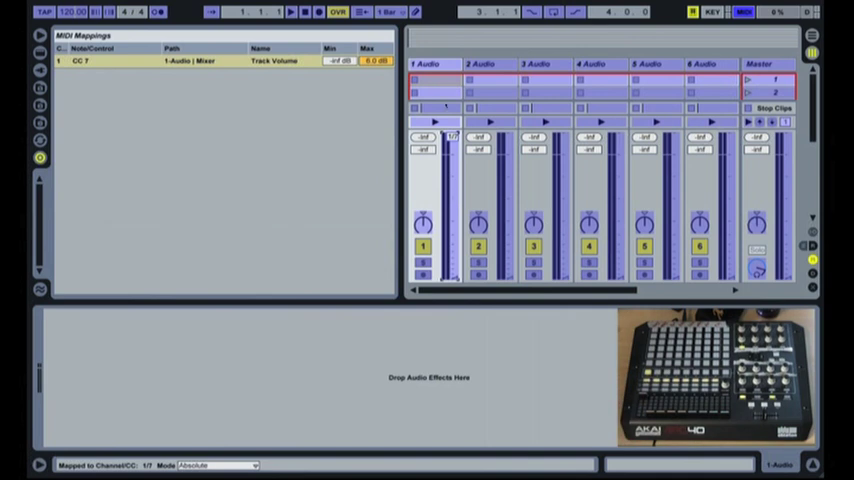